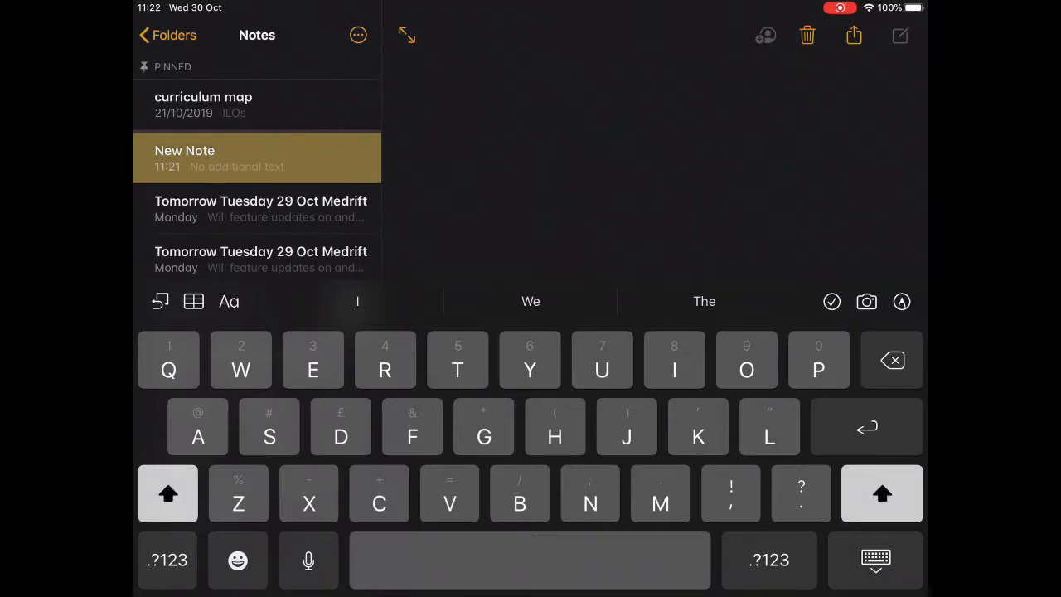
Step: Dictate "And now I'm going to see if this will do my voice" into the new note
left_click(418, 70)
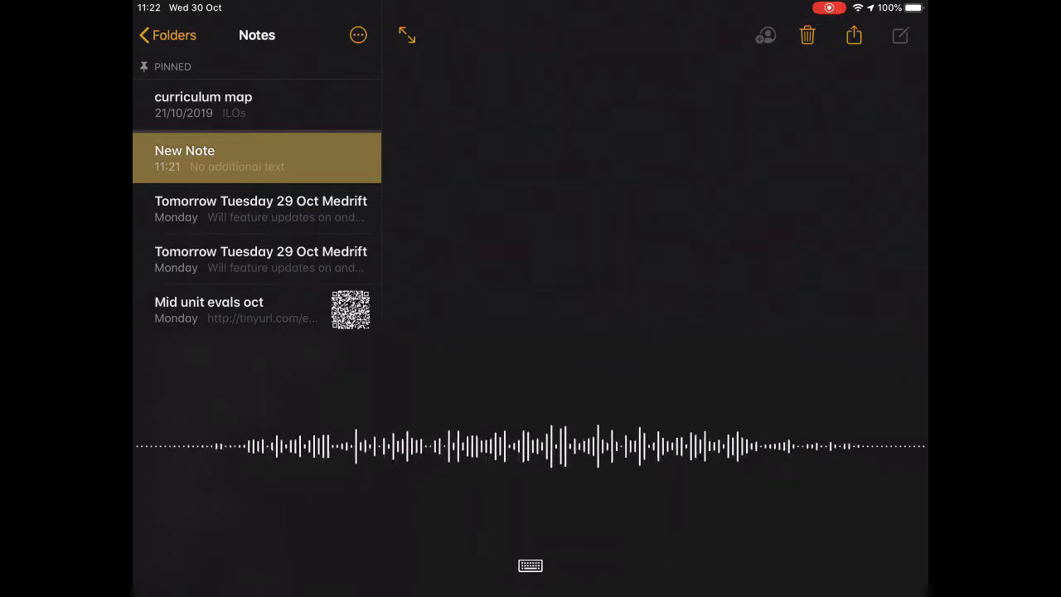
type("And now I'm")
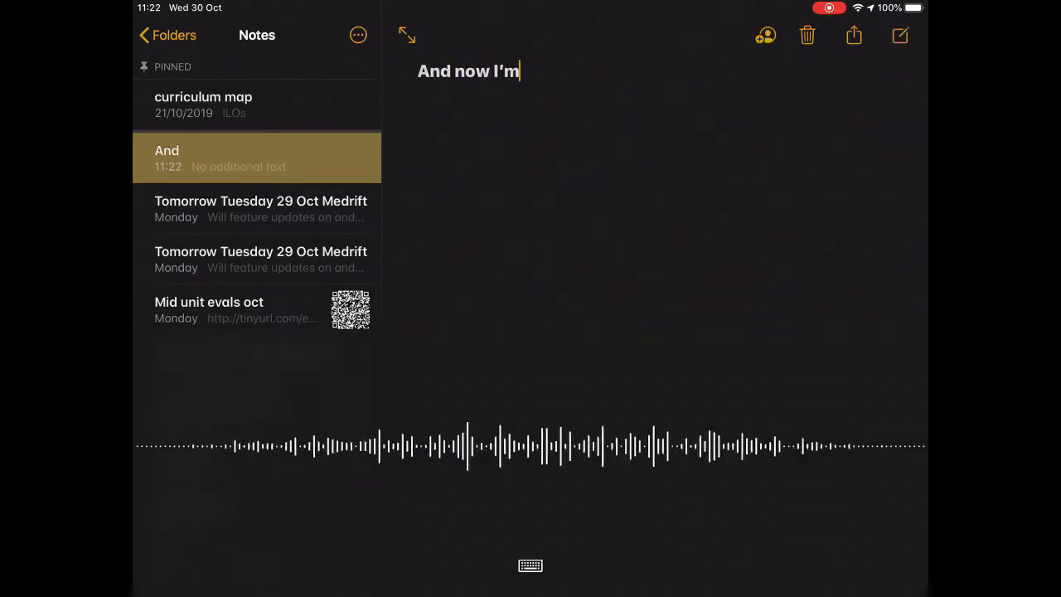
type("going to see if")
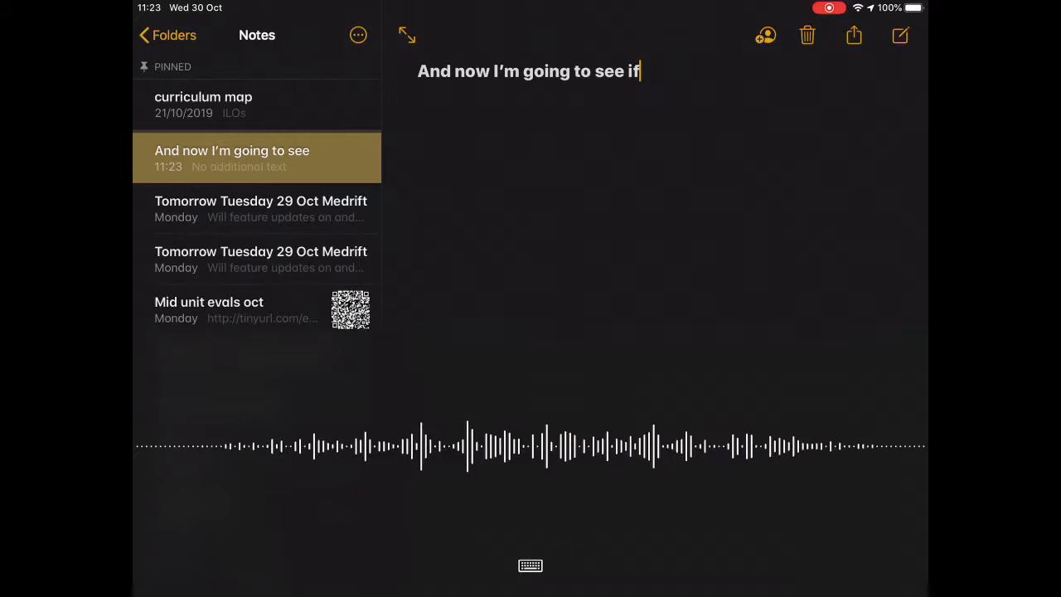
type("this will")
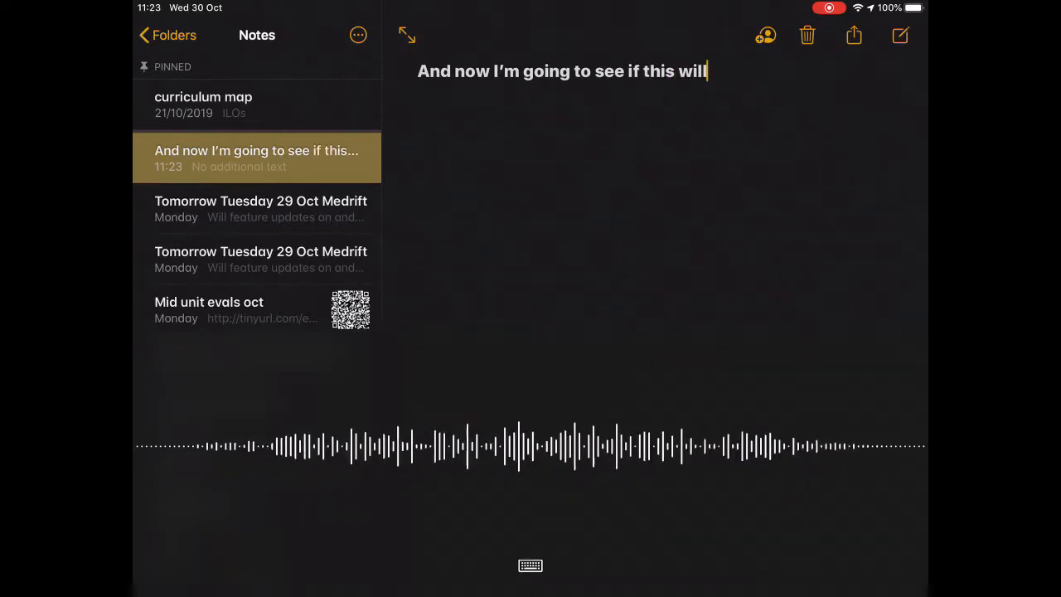
type("do my voice to text properly")
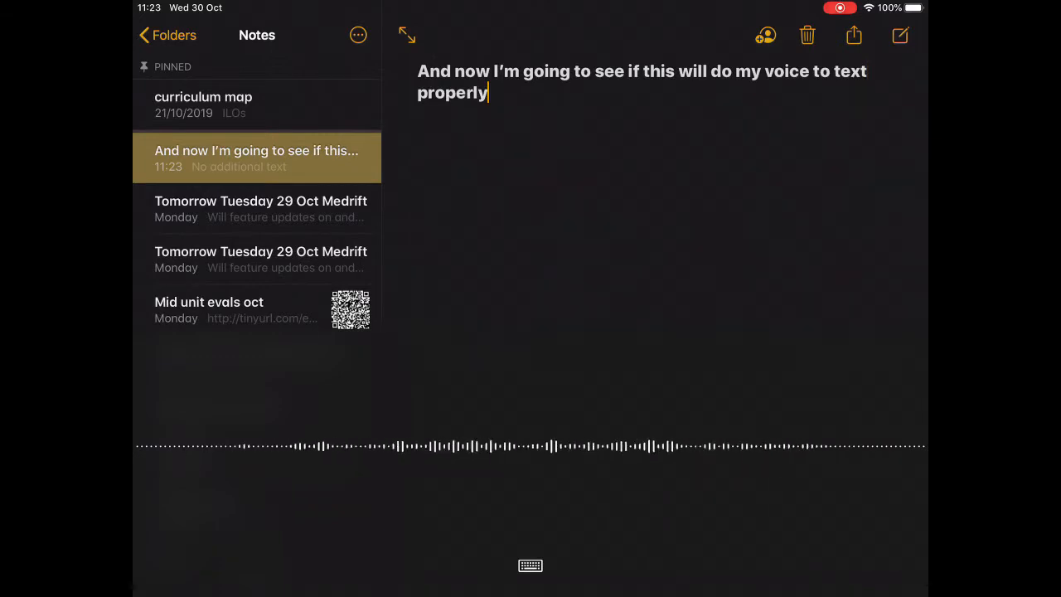
Step: Stop dictation and dismiss the Select/Select All/Paste menu, keeping the dictated sentence
left_click(489, 93)
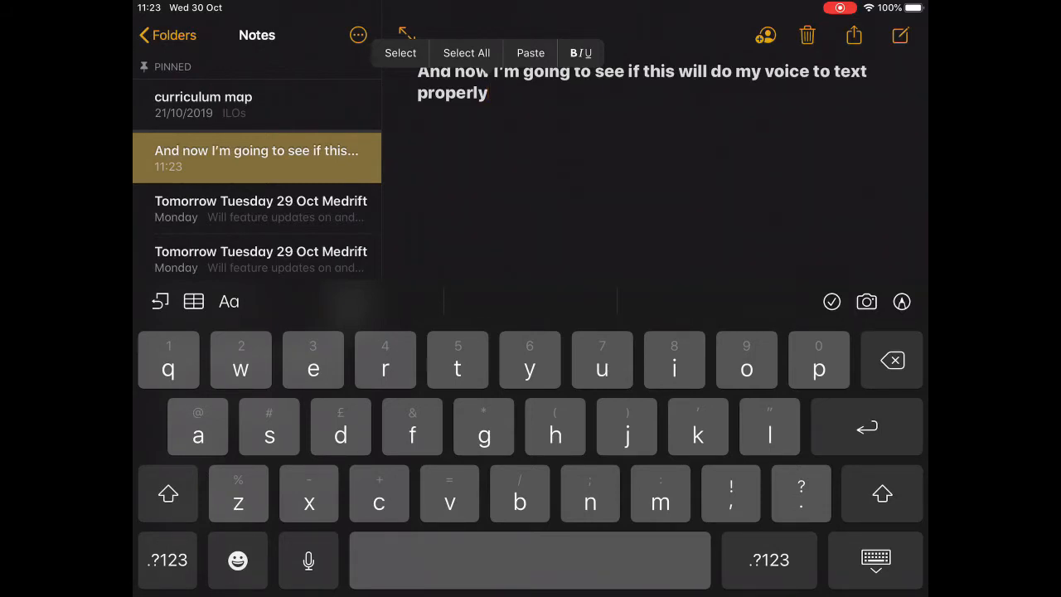
left_click(490, 92)
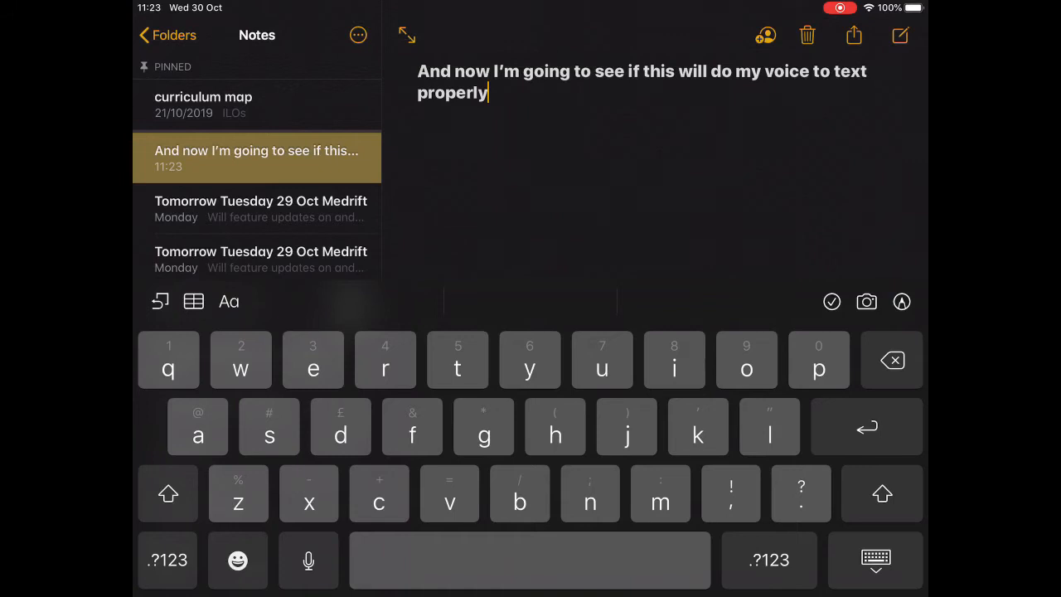